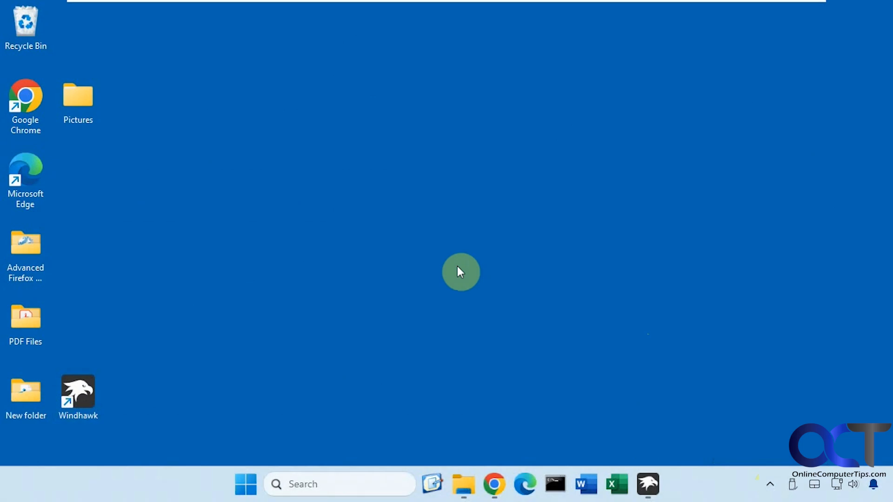
{"action": "mouse_move", "coordinate": [452, 264]}
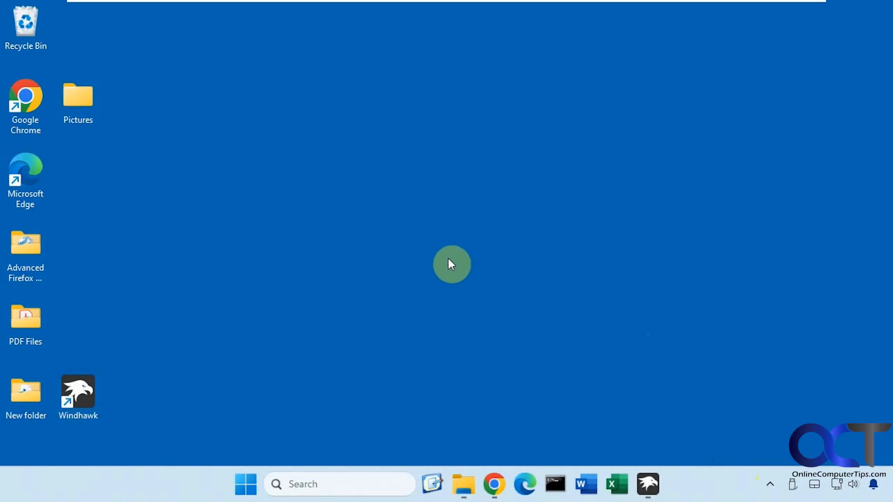
{"action": "mouse_move", "coordinate": [431, 260]}
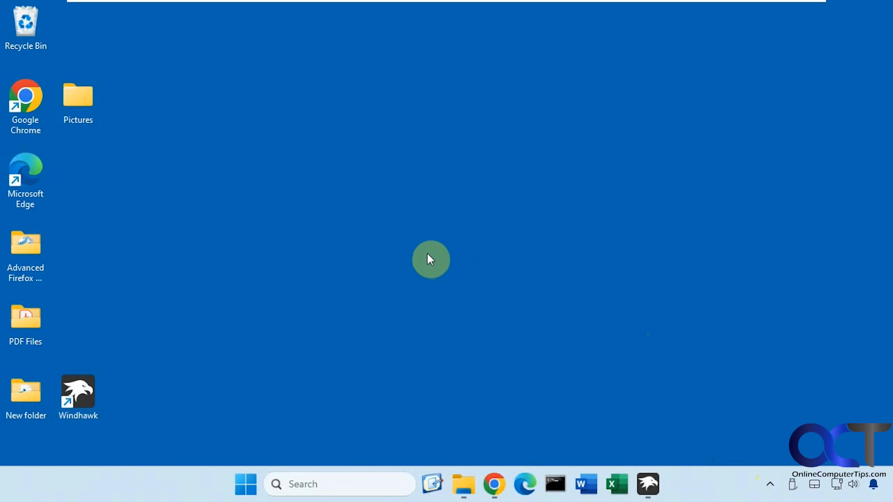
{"action": "mouse_move", "coordinate": [635, 355]}
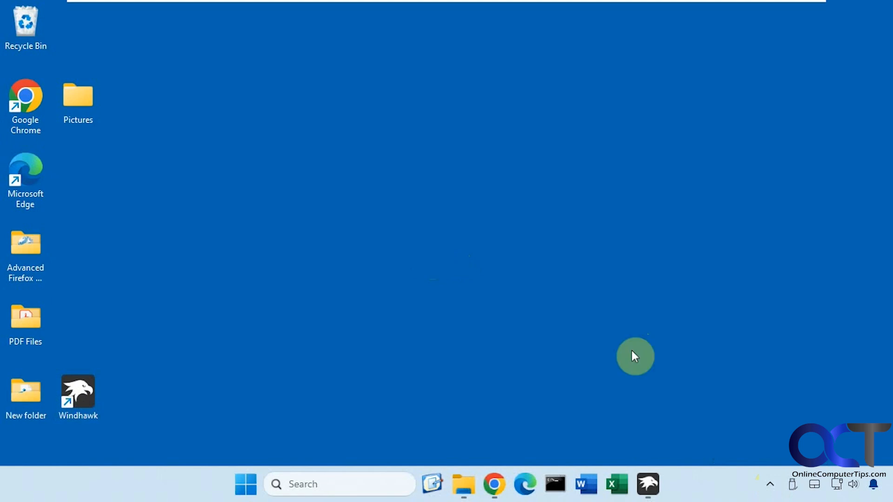
Quit Windhawk, try launching Word, then restart Windhawk and try Word again
{"action": "left_click", "coordinate": [769, 485]}
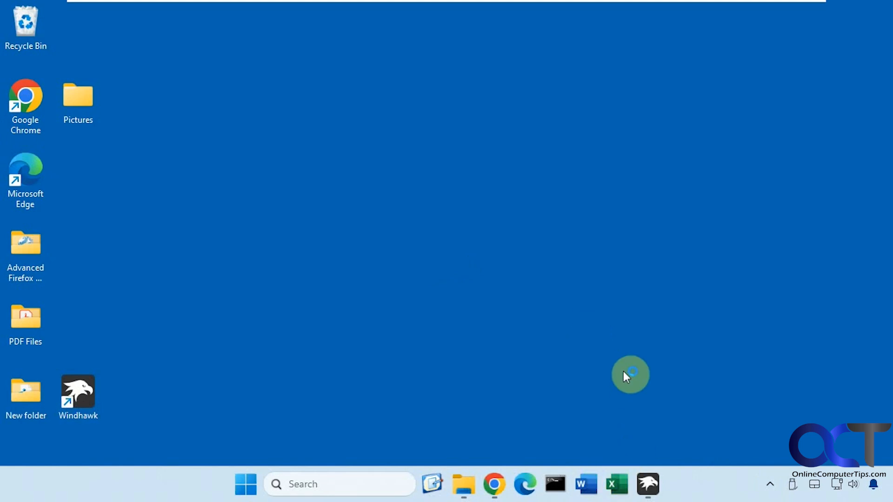
{"action": "mouse_move", "coordinate": [767, 483]}
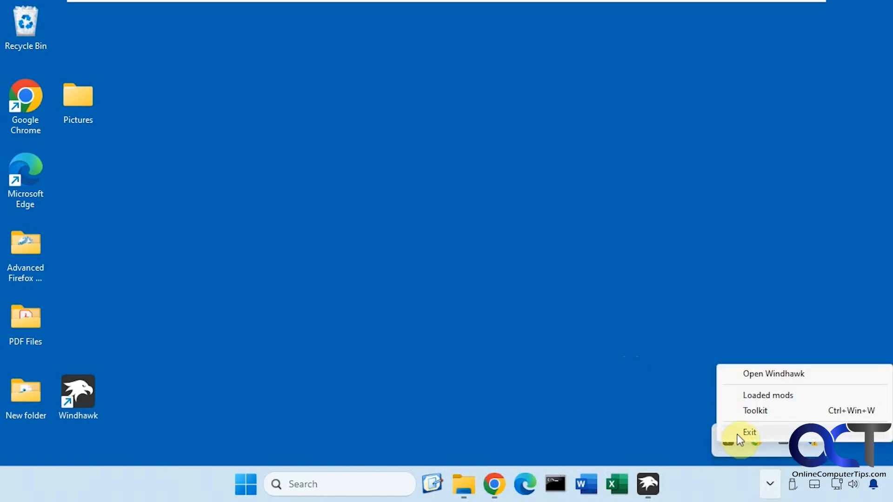
{"action": "left_click", "coordinate": [749, 432]}
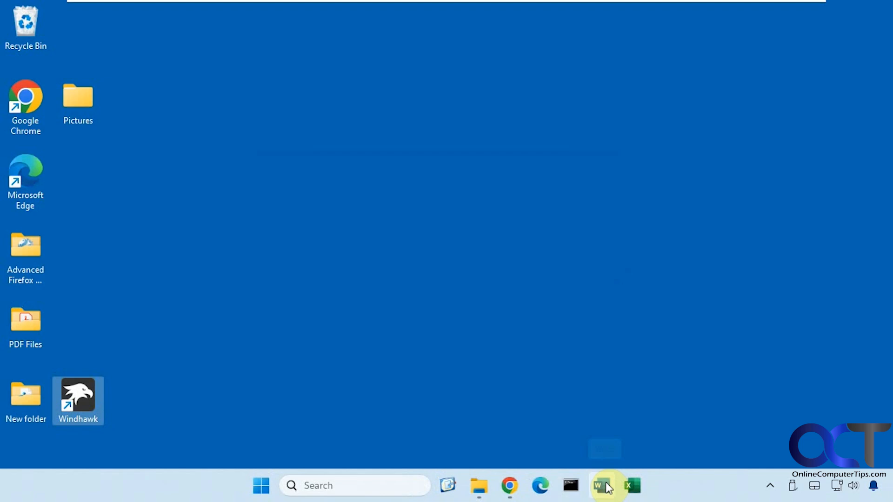
{"action": "left_click", "coordinate": [597, 485]}
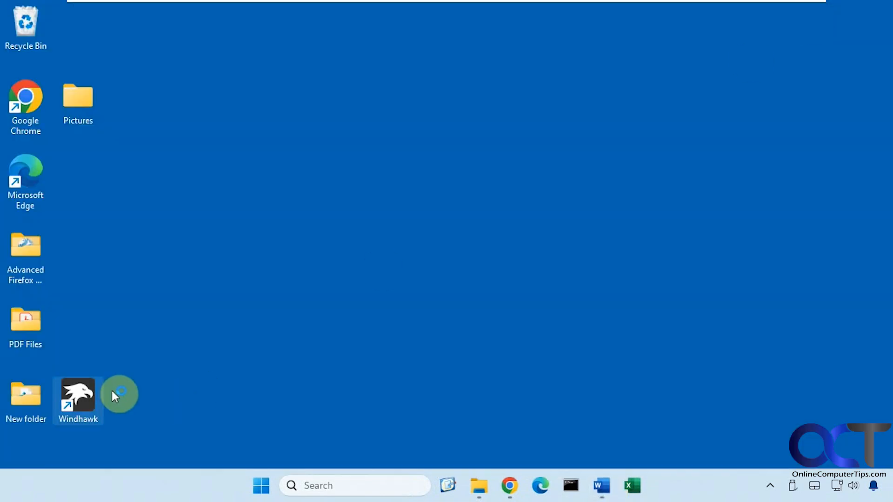
{"action": "mouse_move", "coordinate": [398, 359]}
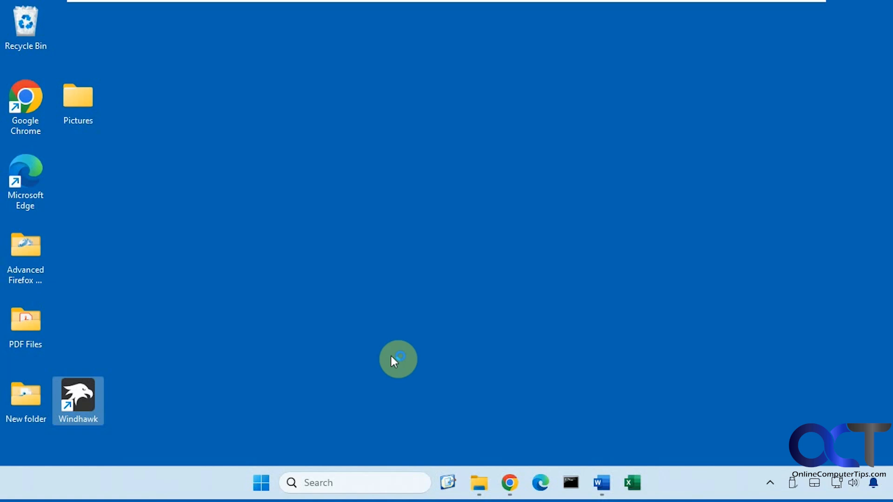
{"action": "double_click", "coordinate": [78, 400]}
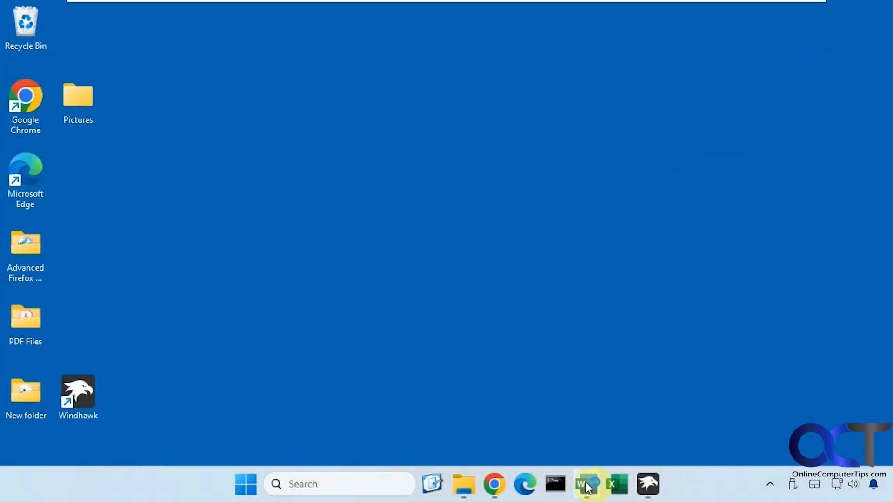
{"action": "mouse_move", "coordinate": [616, 484]}
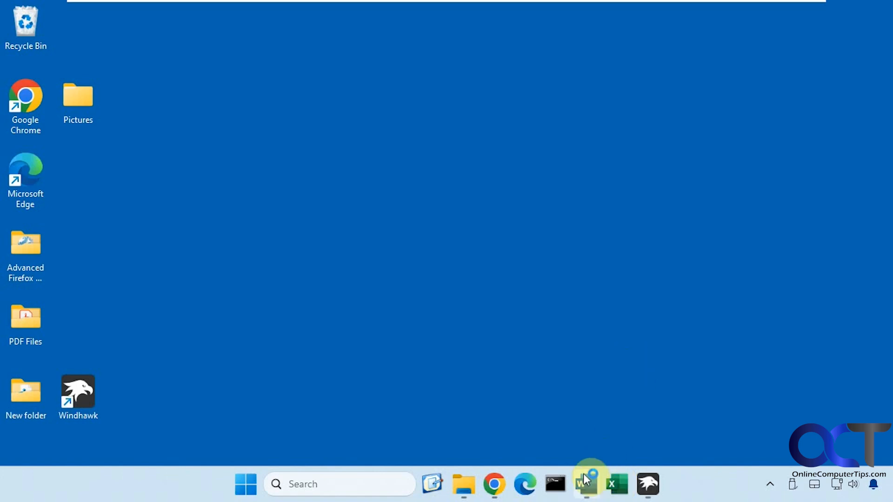
{"action": "left_click", "coordinate": [78, 396]}
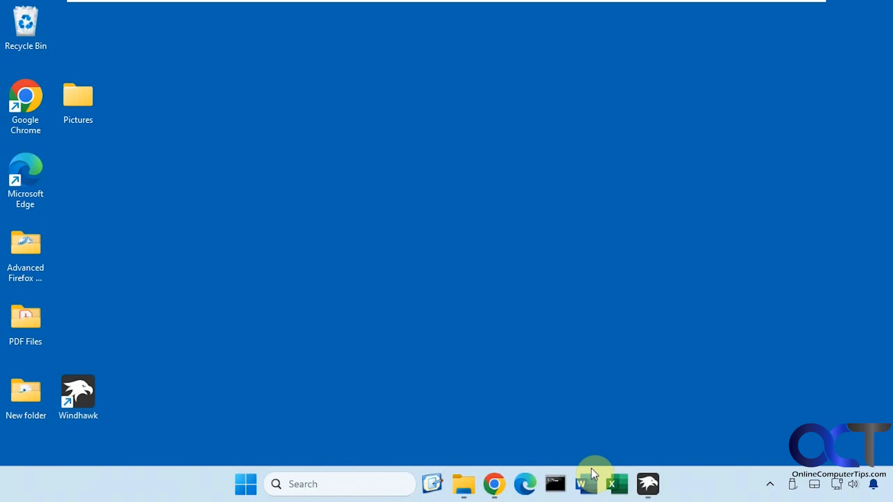
{"action": "mouse_move", "coordinate": [490, 339]}
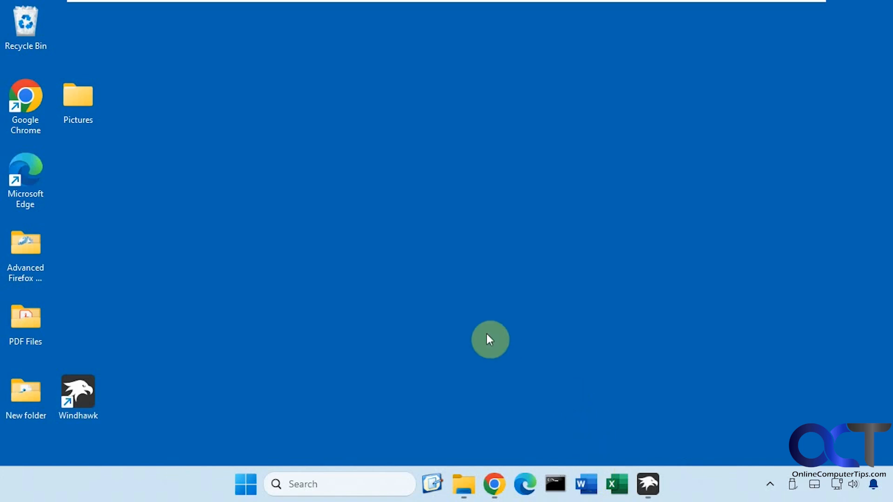
{"action": "mouse_move", "coordinate": [648, 485]}
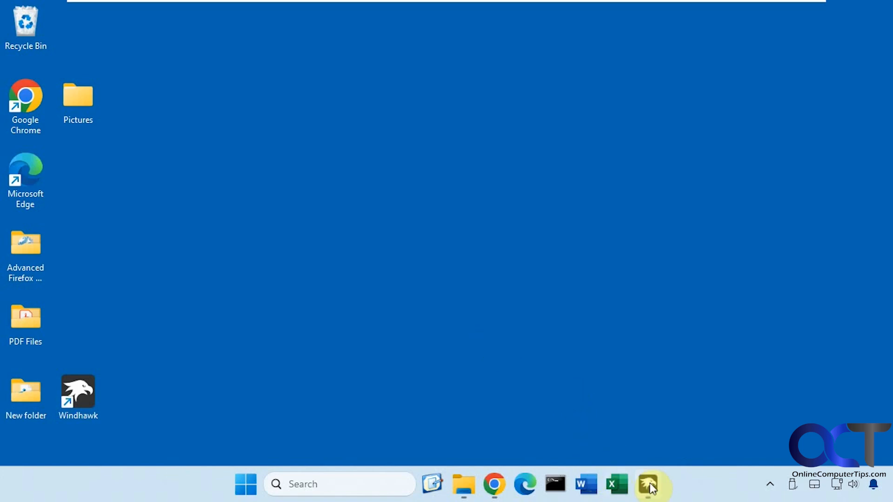
Bring up Windhawk's Settings page and open More advanced settings
{"action": "left_click", "coordinate": [647, 484]}
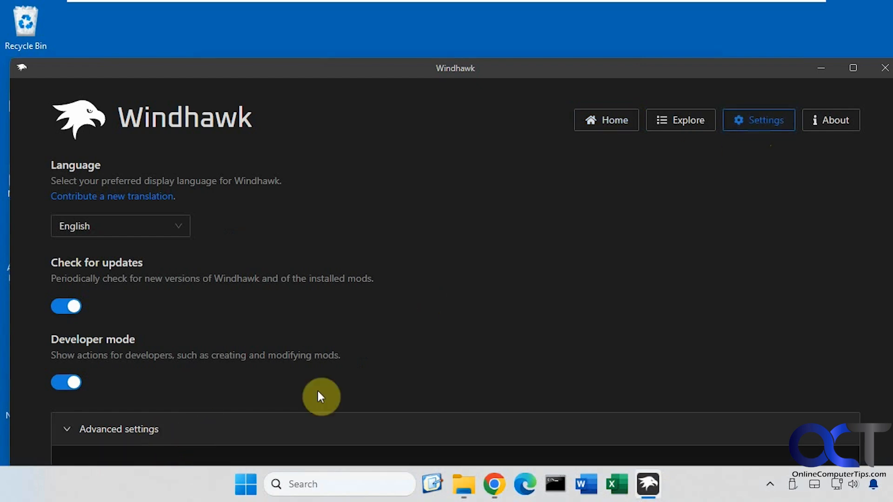
{"action": "scroll", "scroll_direction": "down", "scroll_amount": 3}
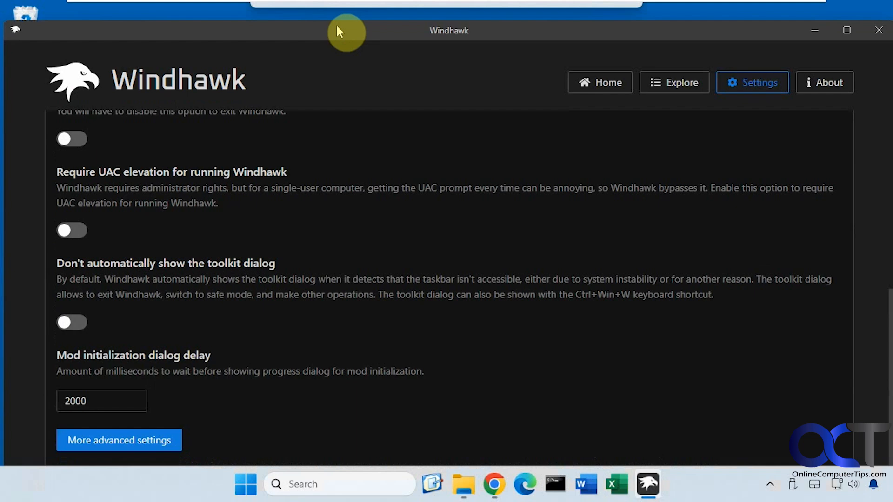
{"action": "left_click", "coordinate": [119, 439]}
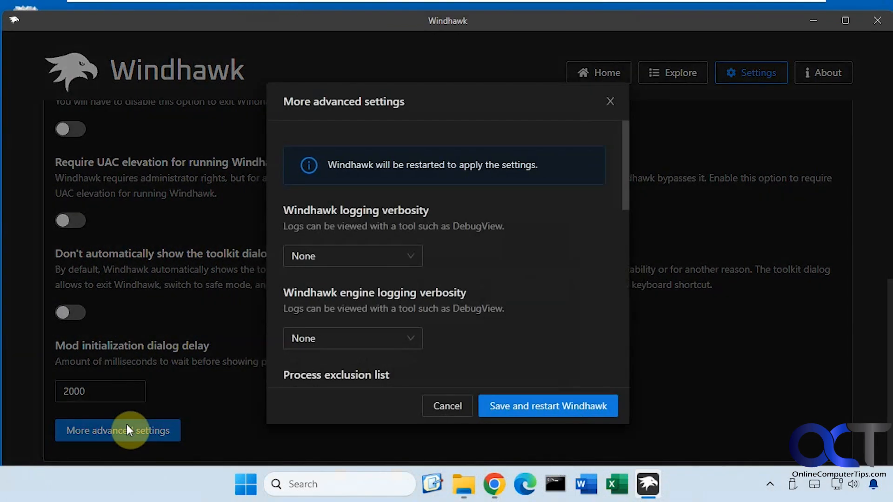
Add 'C:\Program Files\Microsoft Office\root\Office16*' to the Process exclusion list, save, and restart Windhawk
{"action": "scroll", "scroll_direction": "down", "scroll_amount": 3}
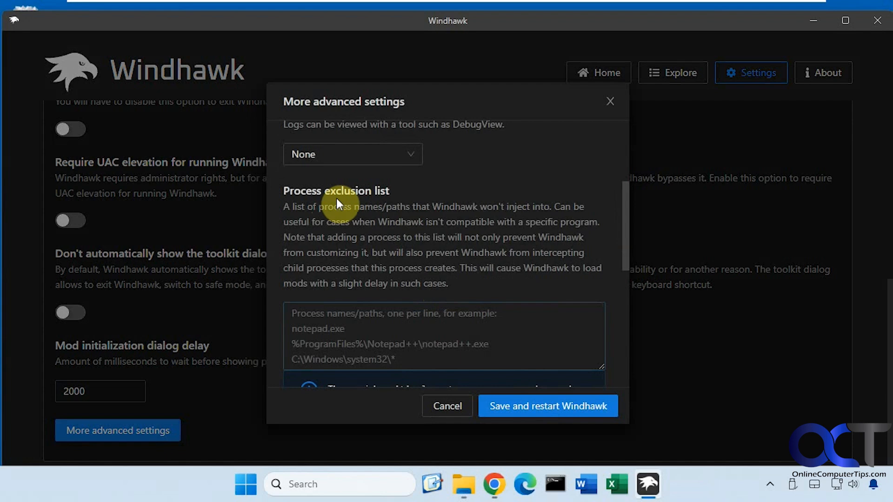
{"action": "mouse_move", "coordinate": [438, 316]}
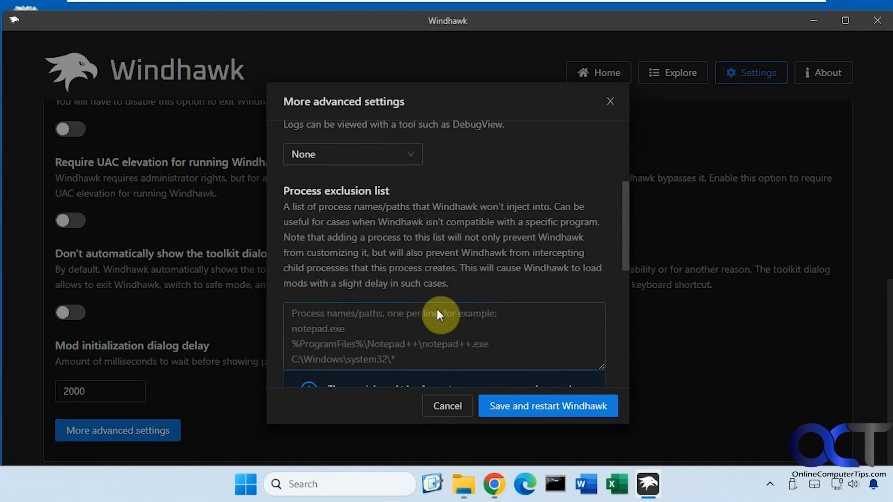
{"action": "mouse_move", "coordinate": [447, 317]}
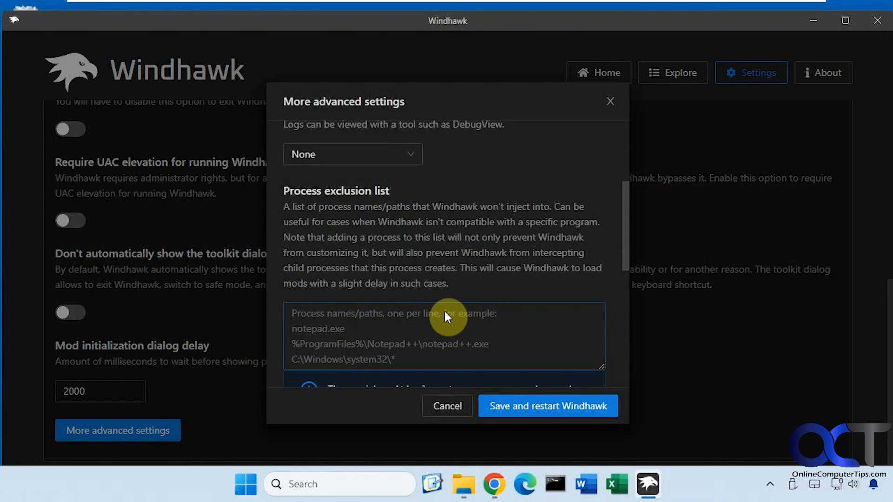
{"action": "mouse_move", "coordinate": [469, 355]}
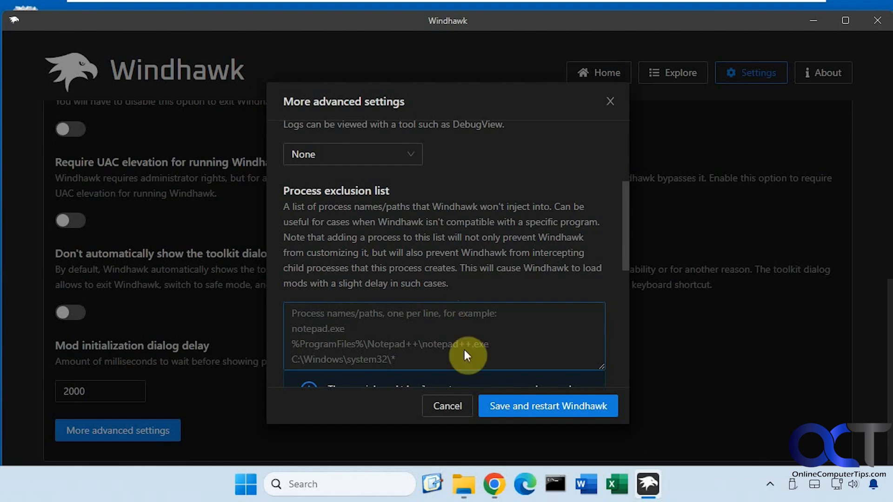
{"action": "mouse_move", "coordinate": [503, 345]}
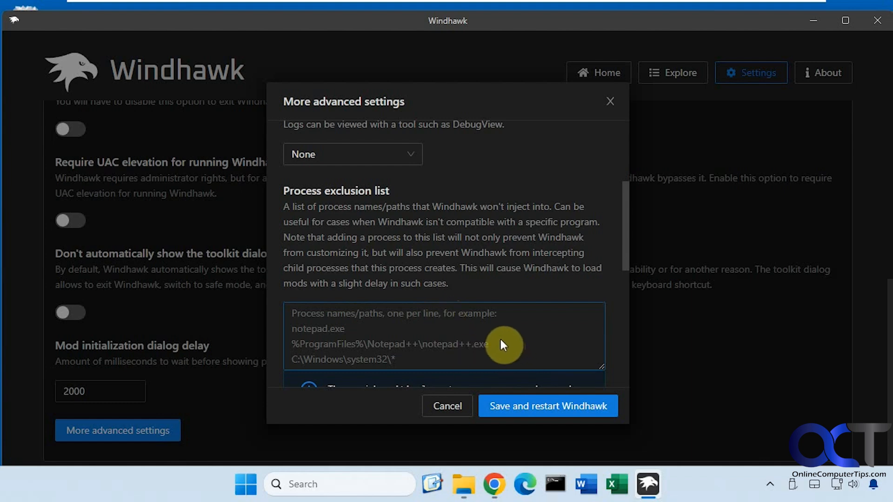
{"action": "mouse_move", "coordinate": [487, 453]}
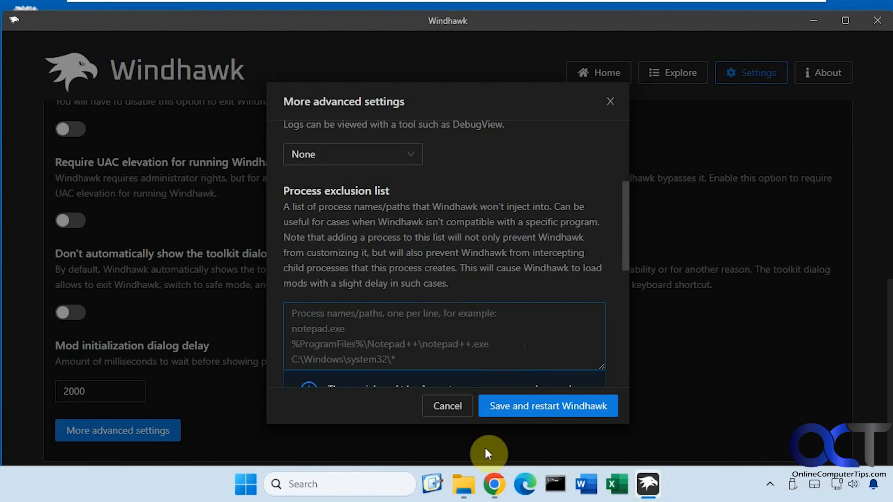
{"action": "left_click", "coordinate": [463, 484]}
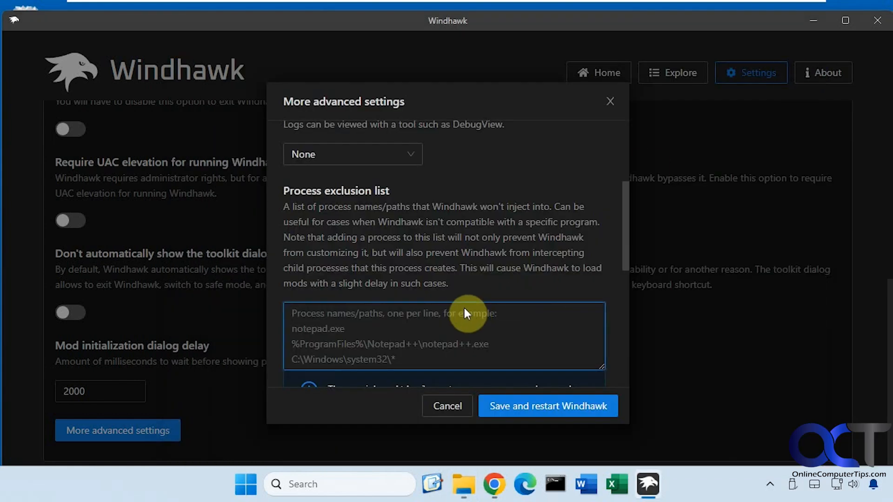
{"action": "type", "text": "C:\\Program Files\\Microsoft Office\\root\\Office16"}
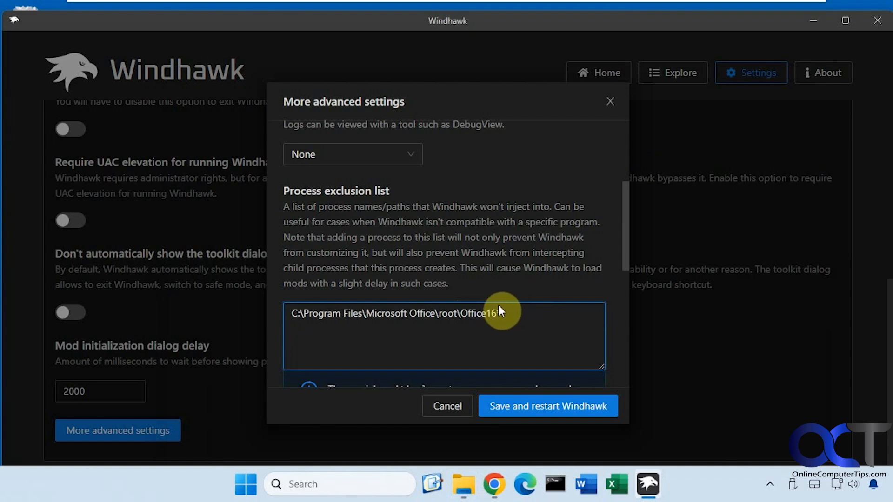
{"action": "type", "text": "*"}
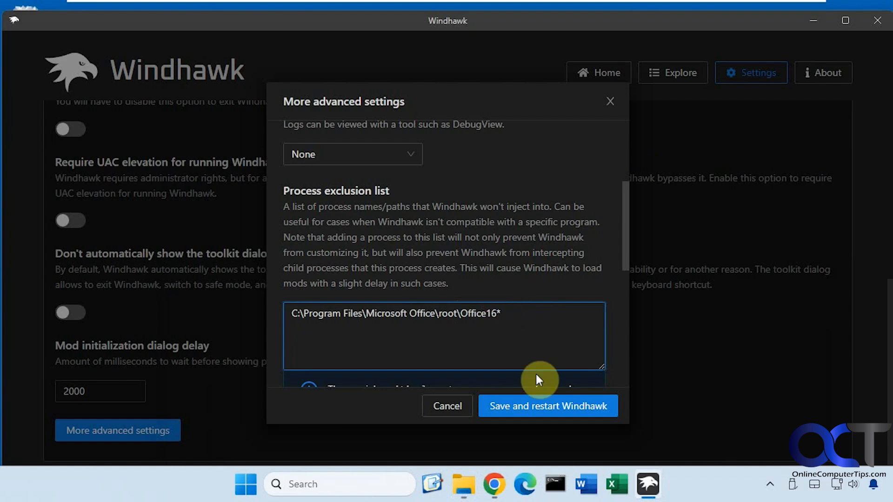
{"action": "left_click", "coordinate": [547, 406]}
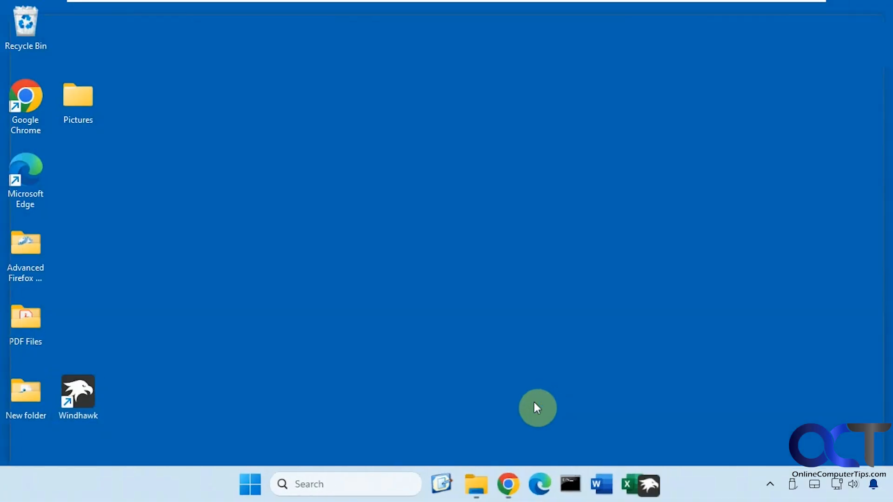
Relaunch and minimize Windhawk, then launch Word and Excel to confirm they open
{"action": "double_click", "coordinate": [78, 391]}
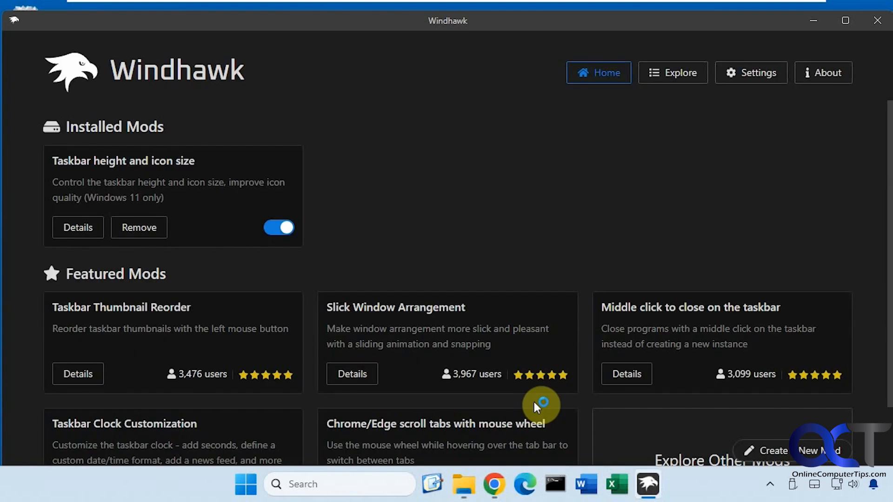
{"action": "mouse_move", "coordinate": [817, 37]}
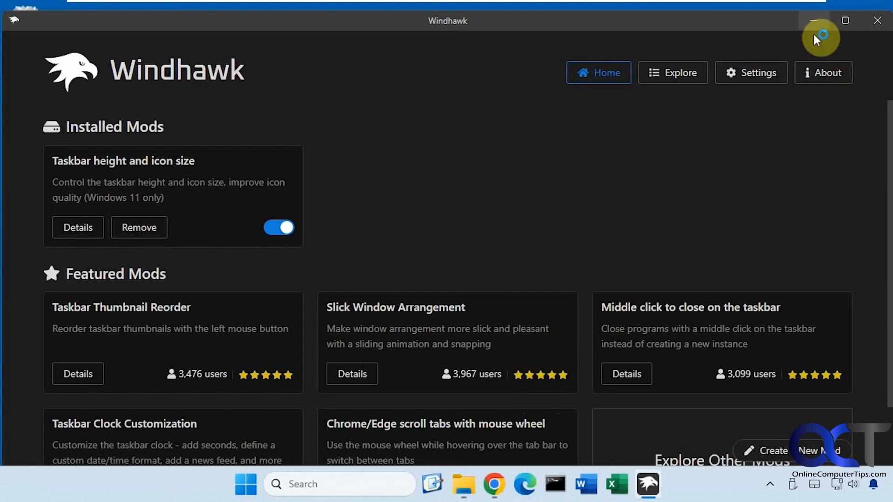
{"action": "left_click", "coordinate": [816, 20]}
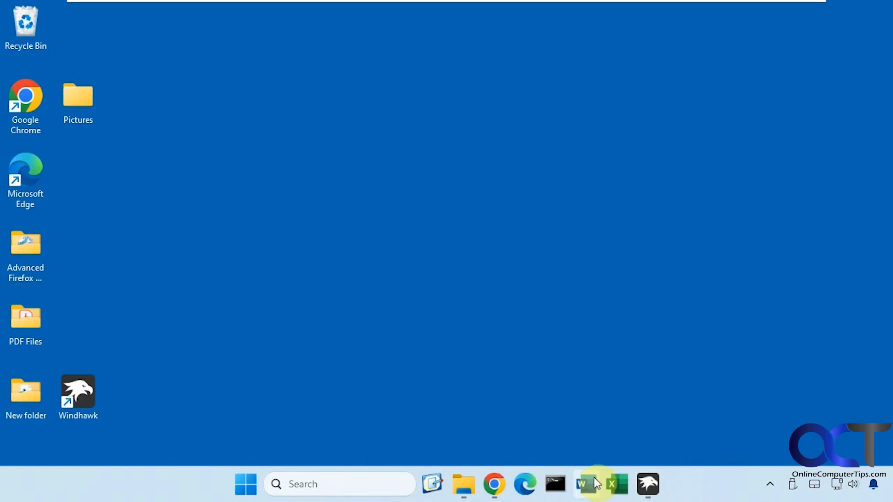
{"action": "left_click", "coordinate": [581, 484]}
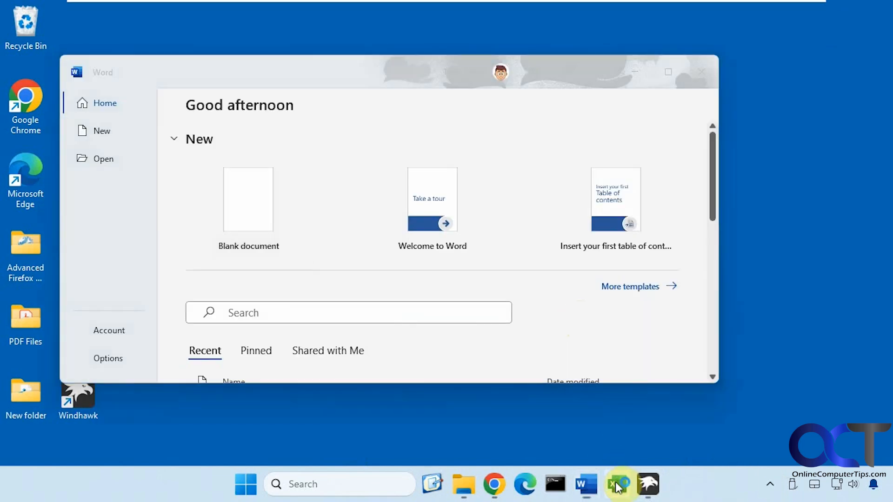
{"action": "left_click", "coordinate": [616, 484]}
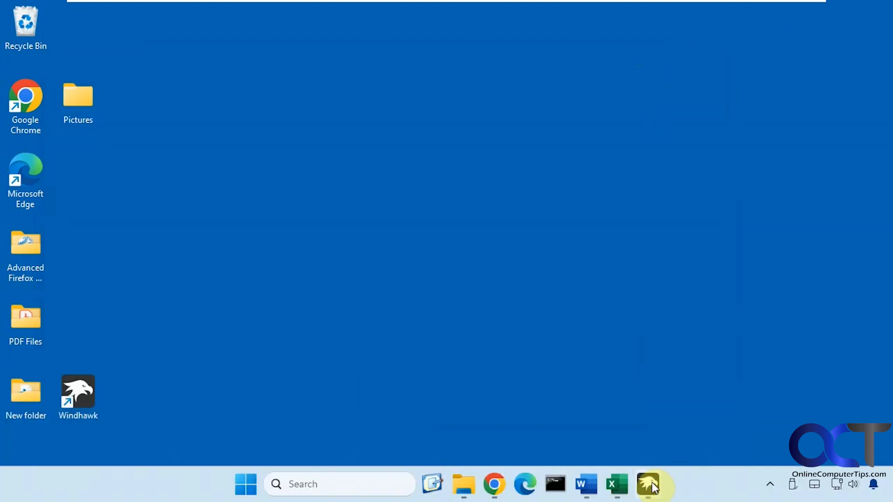
Reopen Windhawk's More advanced settings and verify the Office16* path is still excluded
{"action": "left_click", "coordinate": [646, 484]}
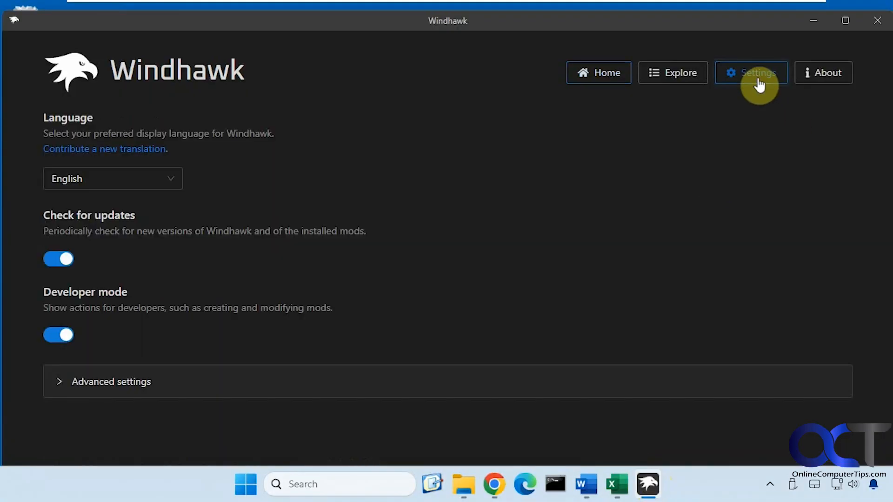
{"action": "left_click", "coordinate": [112, 381]}
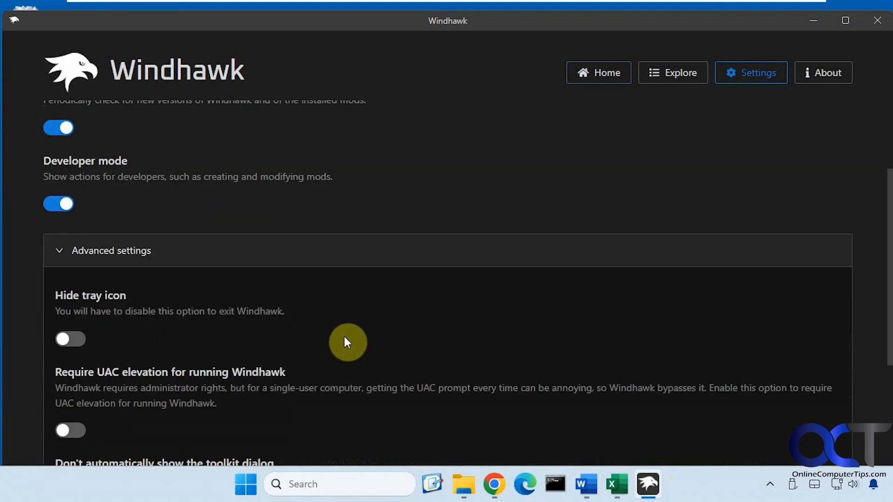
{"action": "left_click", "coordinate": [118, 430]}
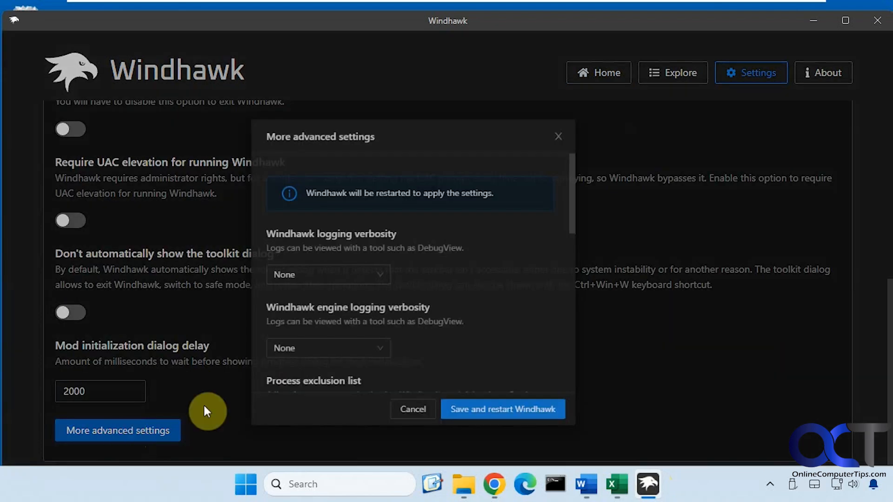
{"action": "scroll", "scroll_direction": "down", "scroll_amount": 3}
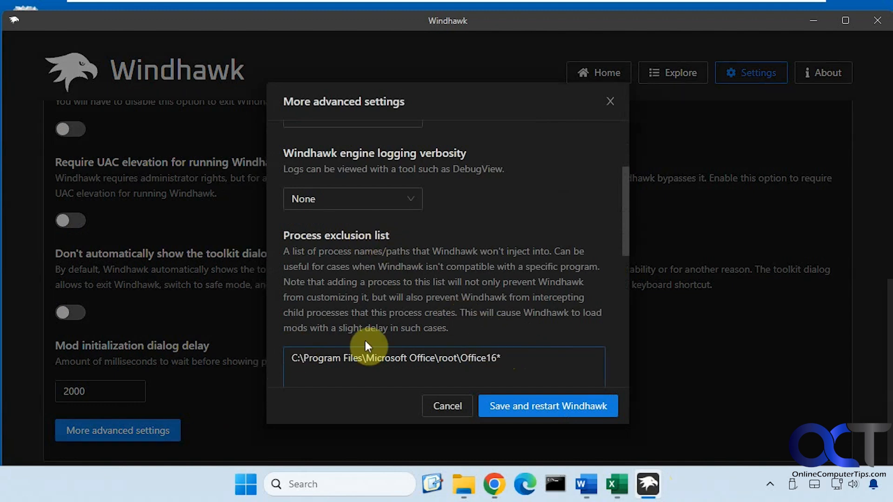
{"action": "mouse_move", "coordinate": [435, 340]}
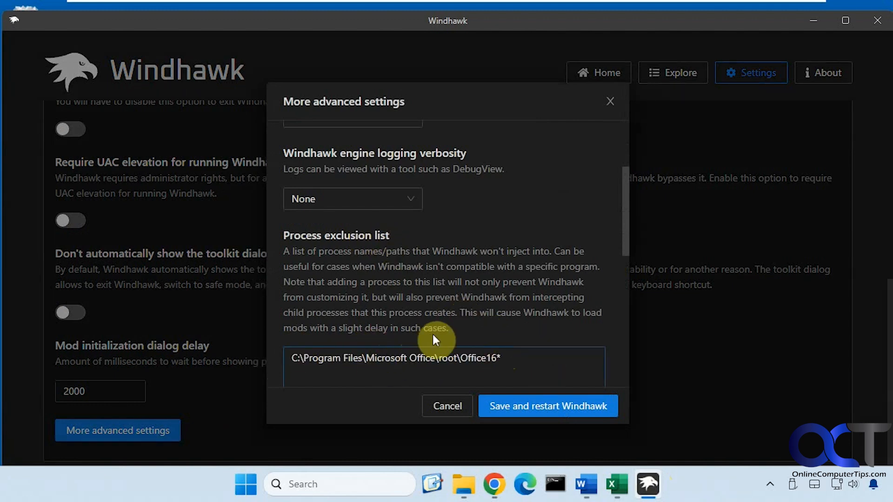
{"action": "mouse_move", "coordinate": [547, 406]}
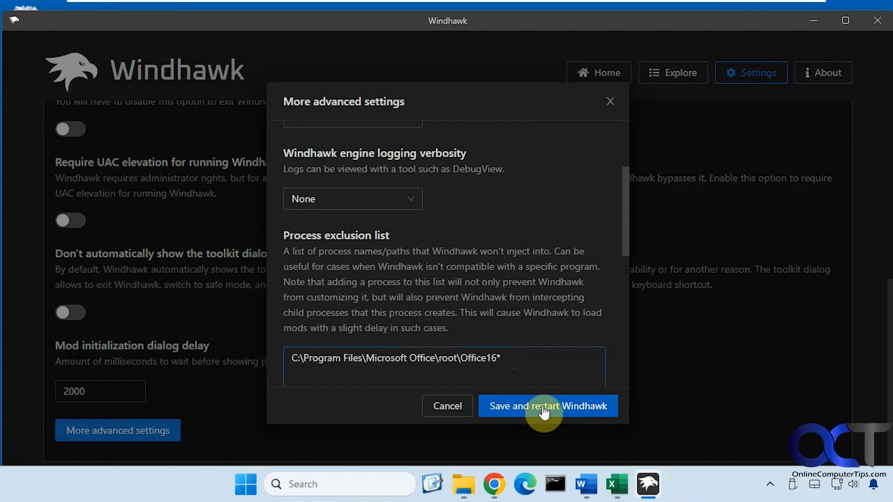
{"action": "mouse_move", "coordinate": [692, 374]}
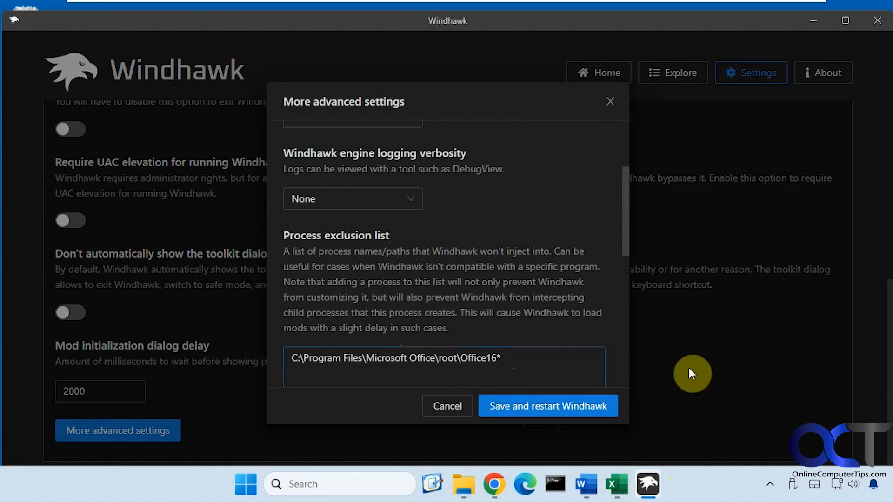